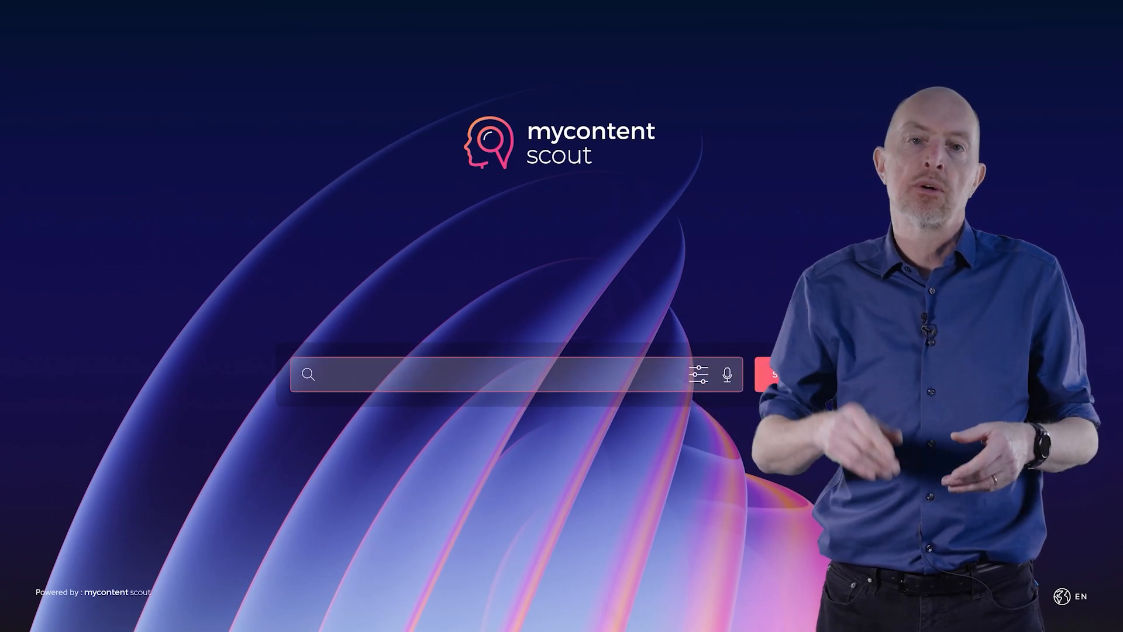
Search 'What is the maternity policy for the Portuguese office?' and get results by content type.
text(What is the maternity policy for the Portuguese office?)
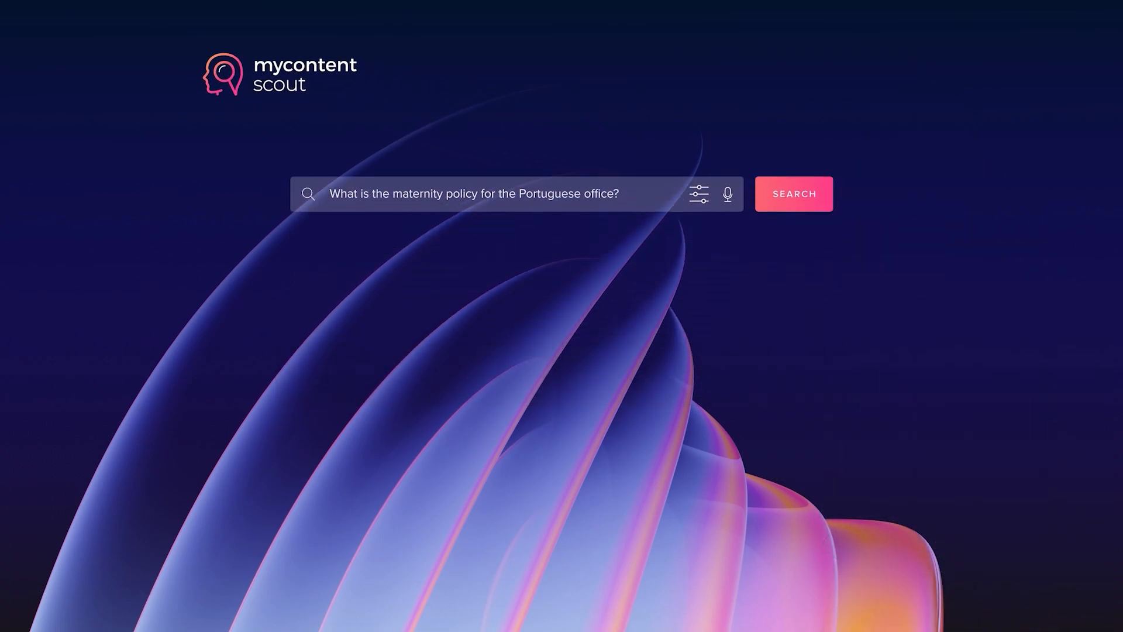
click(793, 193)
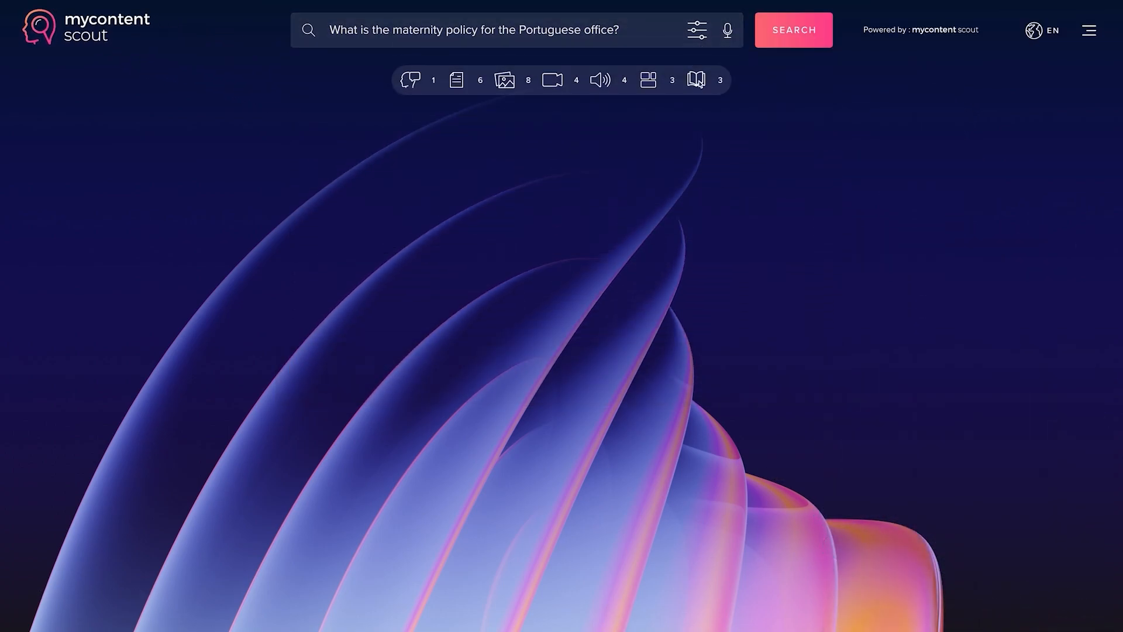
View the AI-generated answer on Portugal's maternity policy citing Maternity Policy Europe.
click(793, 29)
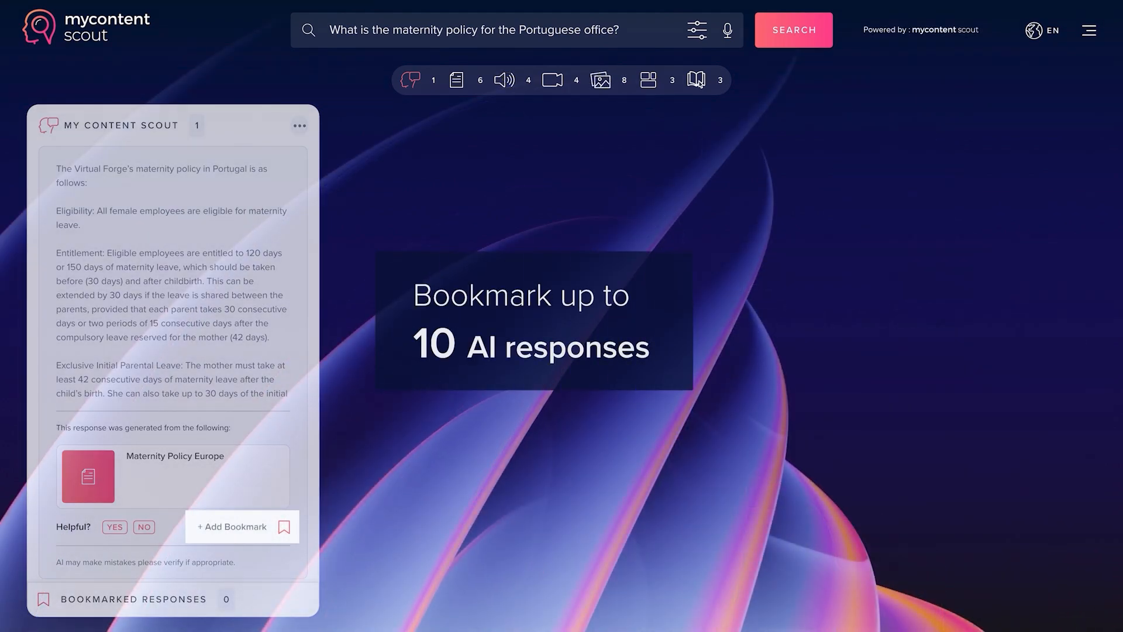
Bookmark the AI answer and list the six documents, starting with Paternity Leave - Europe.
click(281, 527)
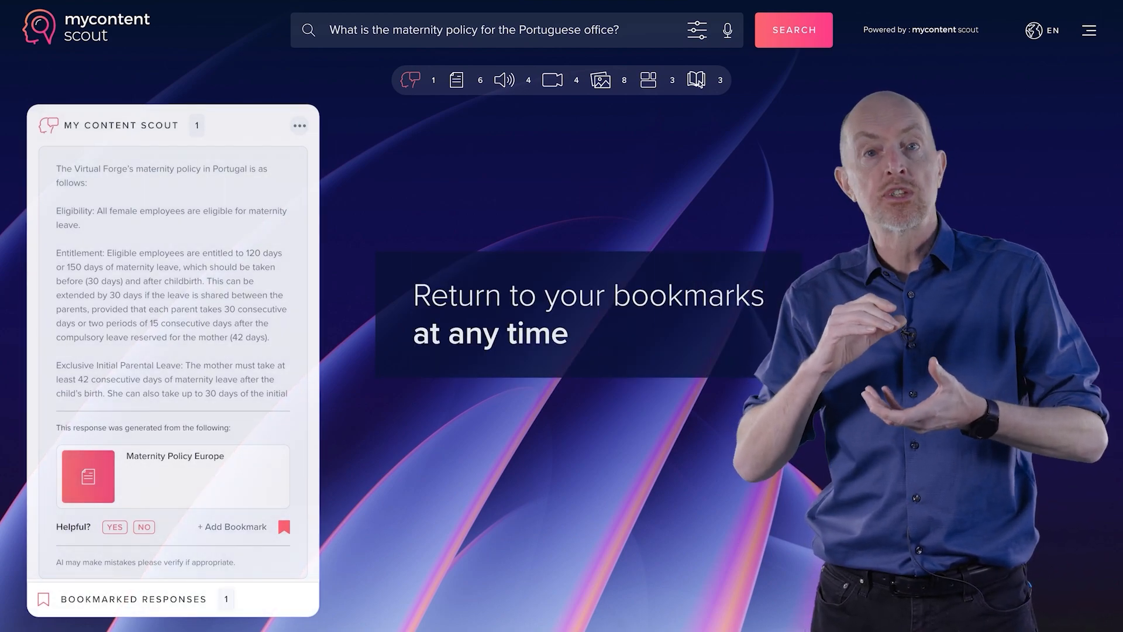
click(131, 599)
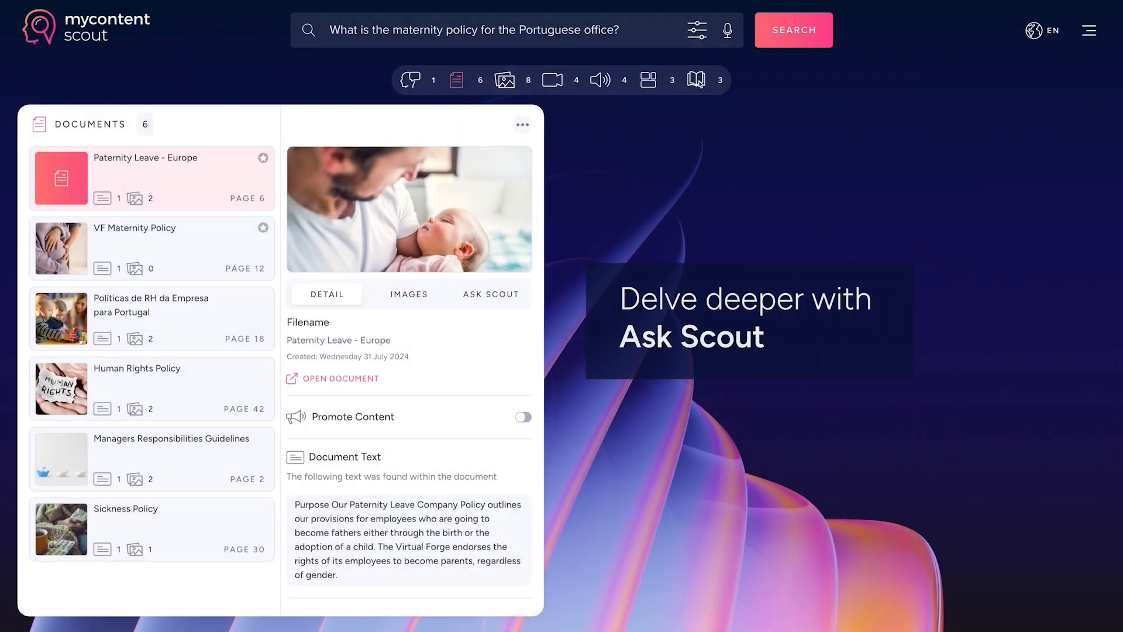
click(491, 294)
text(Should days be taken)
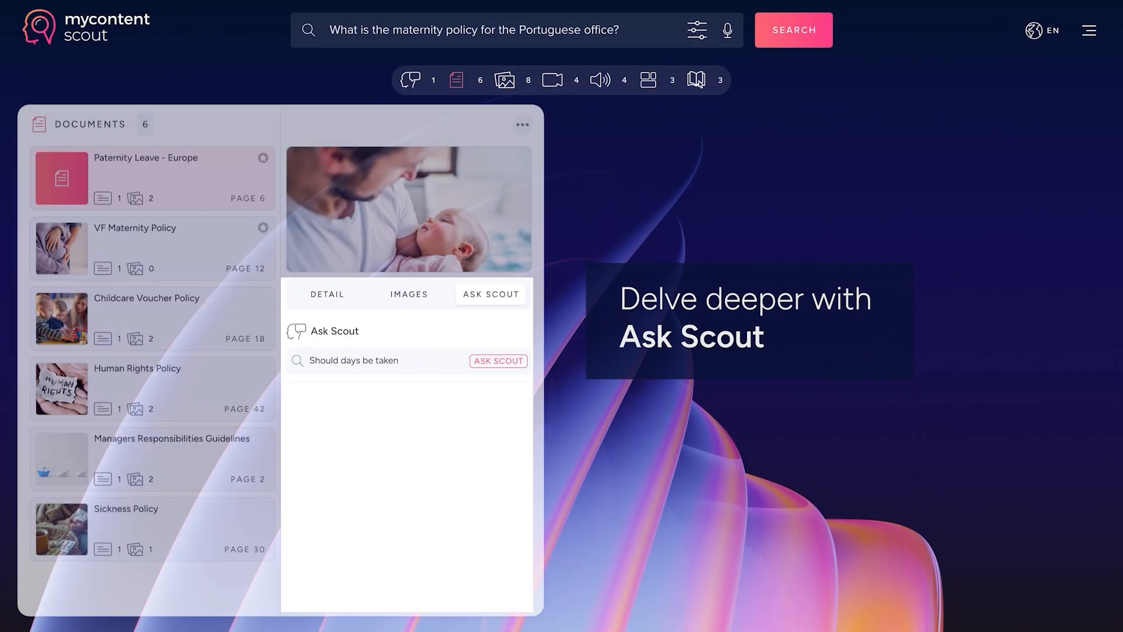
click(498, 361)
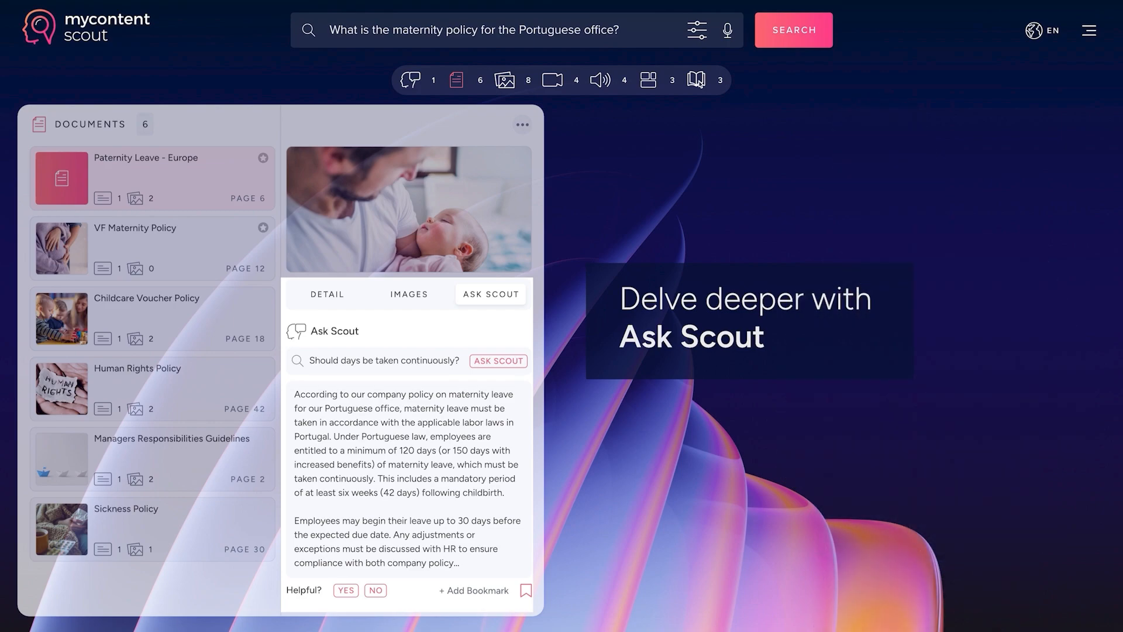
click(326, 294)
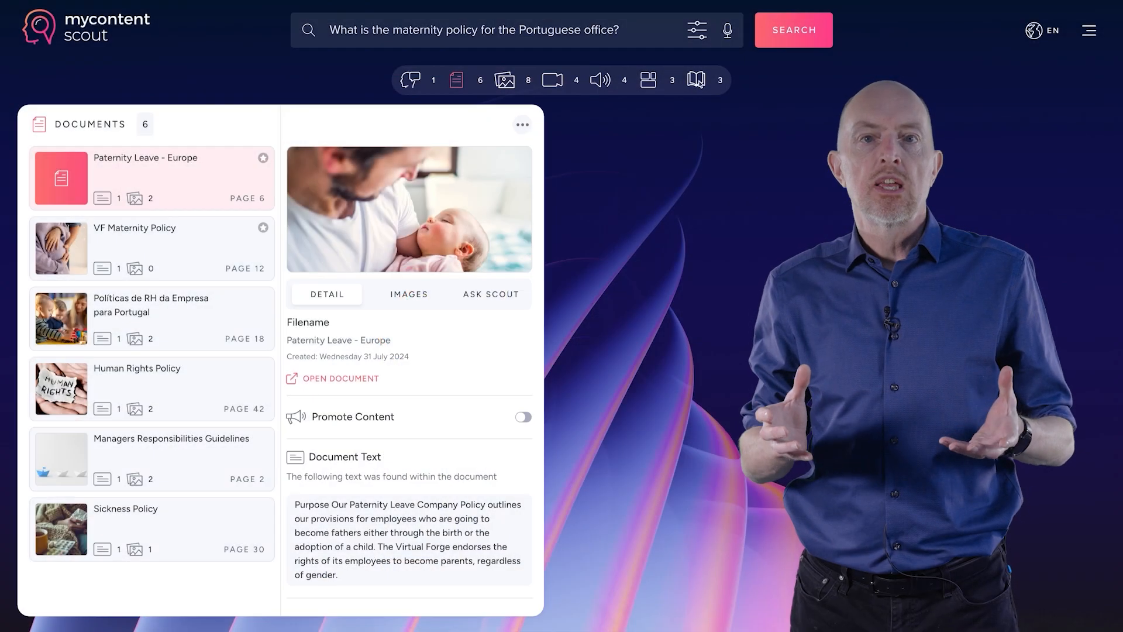
View the image results, then the four videos with Tiago Talks Maternity's transcript match.
click(505, 79)
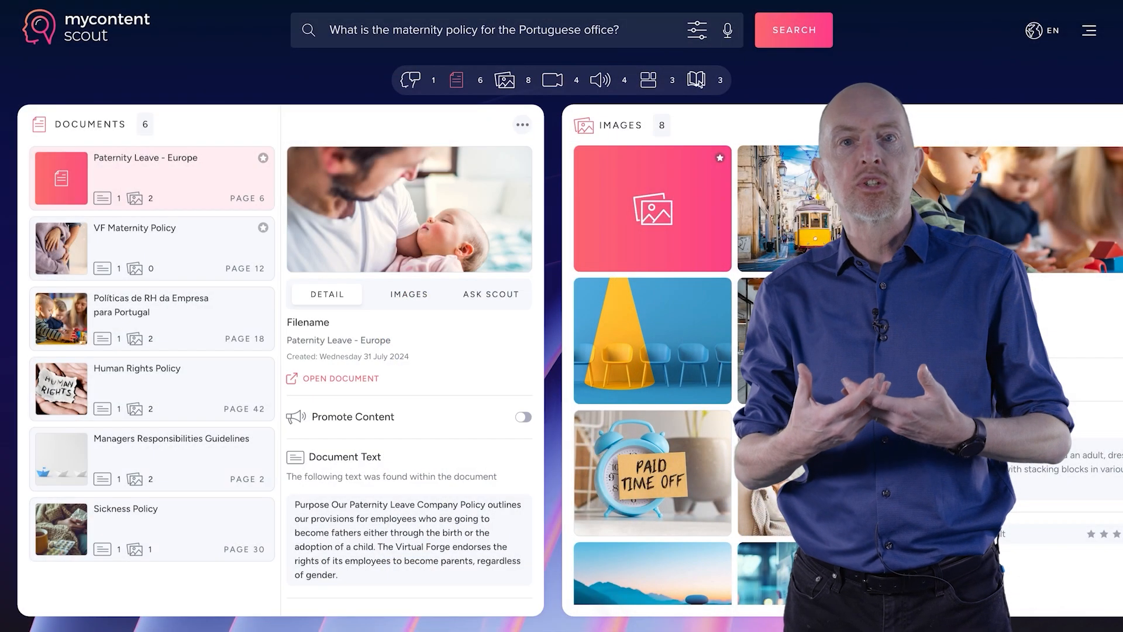
click(552, 80)
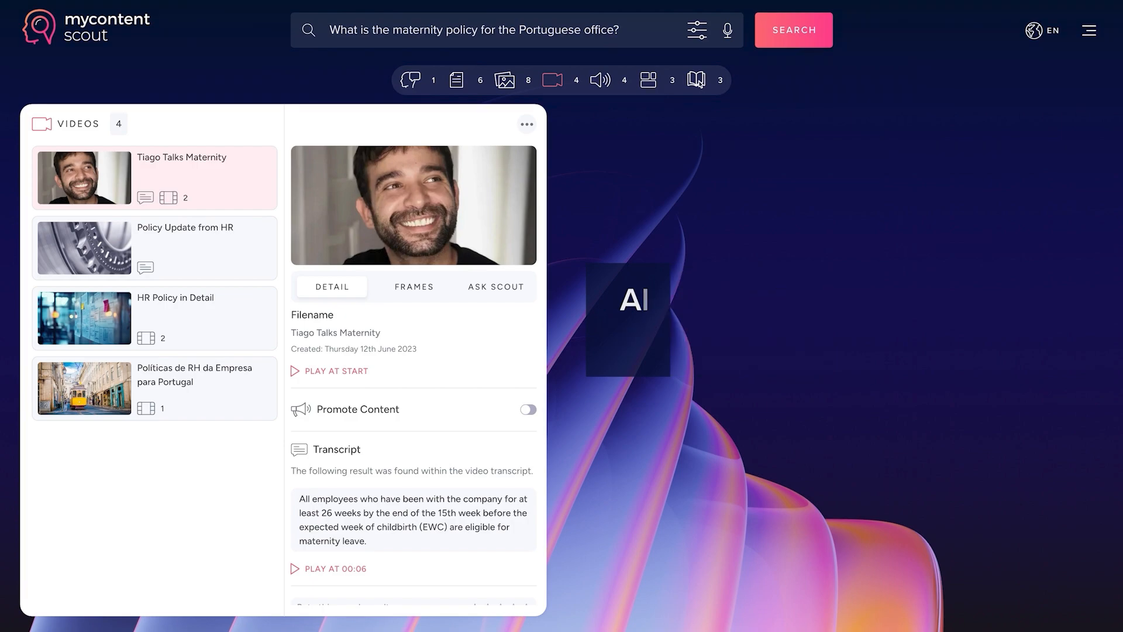
Show the five frames matched inside the Tiago Talks Maternity video.
click(413, 287)
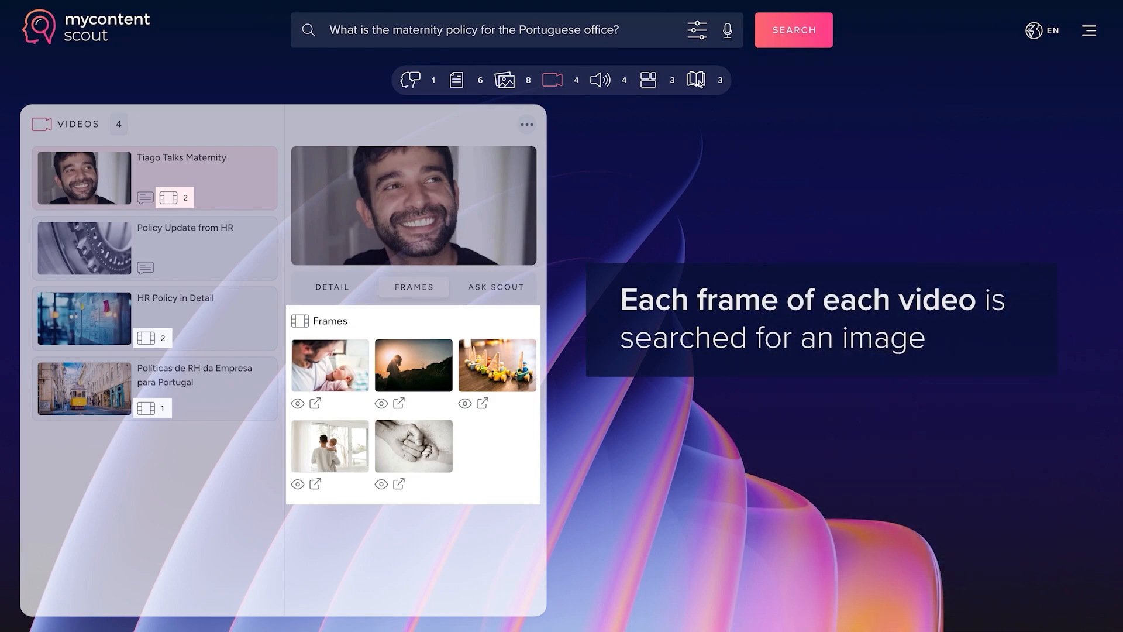
Play Tiago Talks Maternity, review its timestamped transcript, and return to the details overview.
click(331, 287)
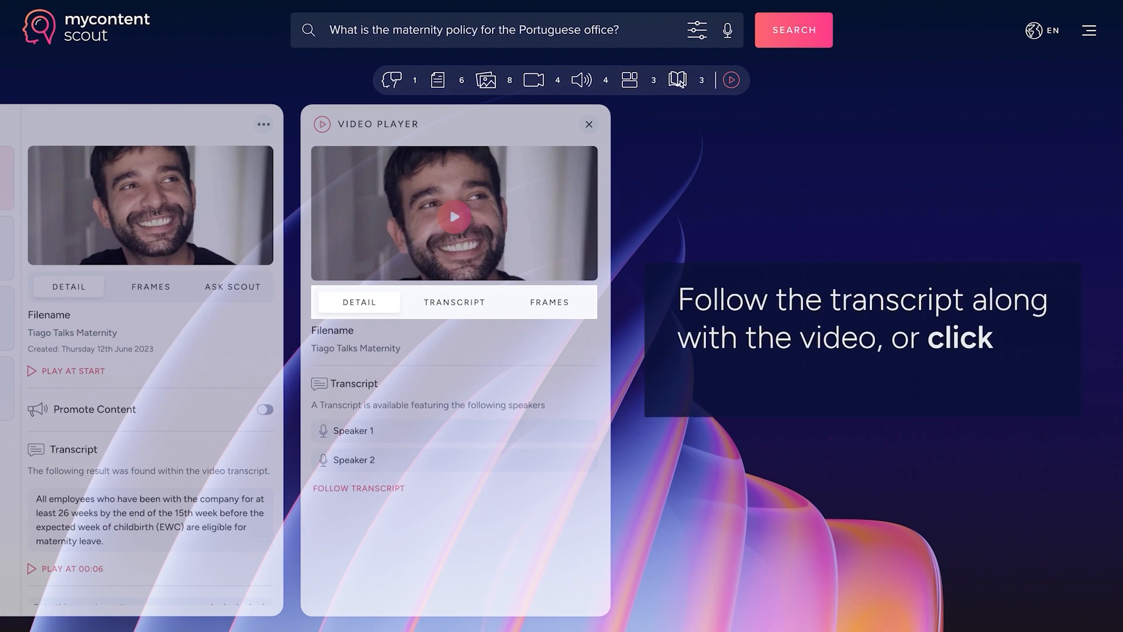
click(454, 302)
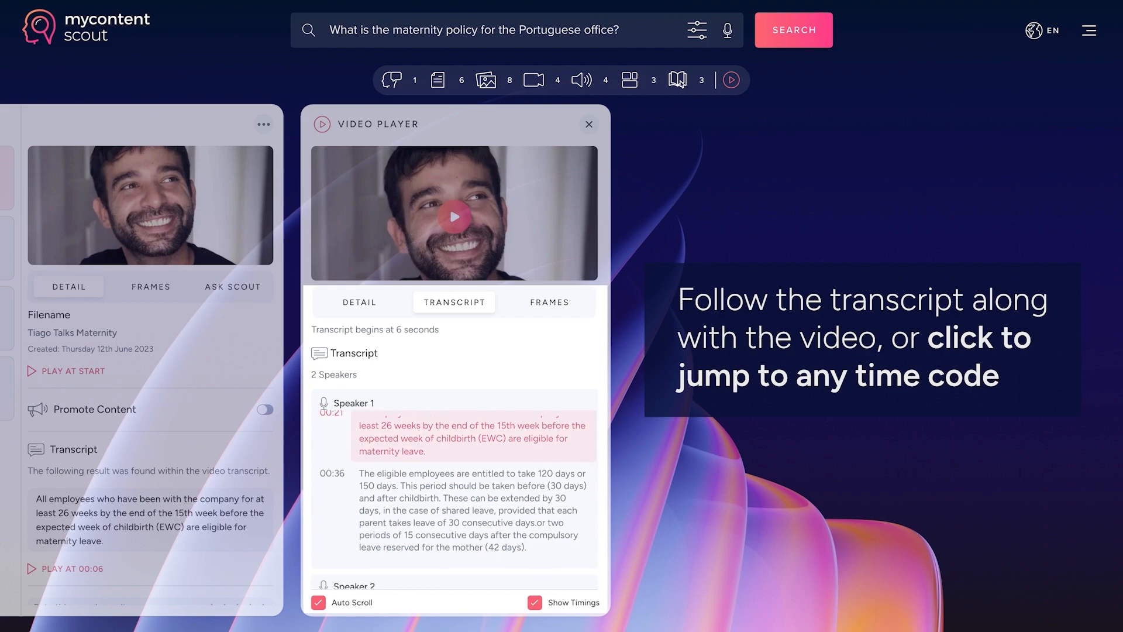
scroll(down, 3)
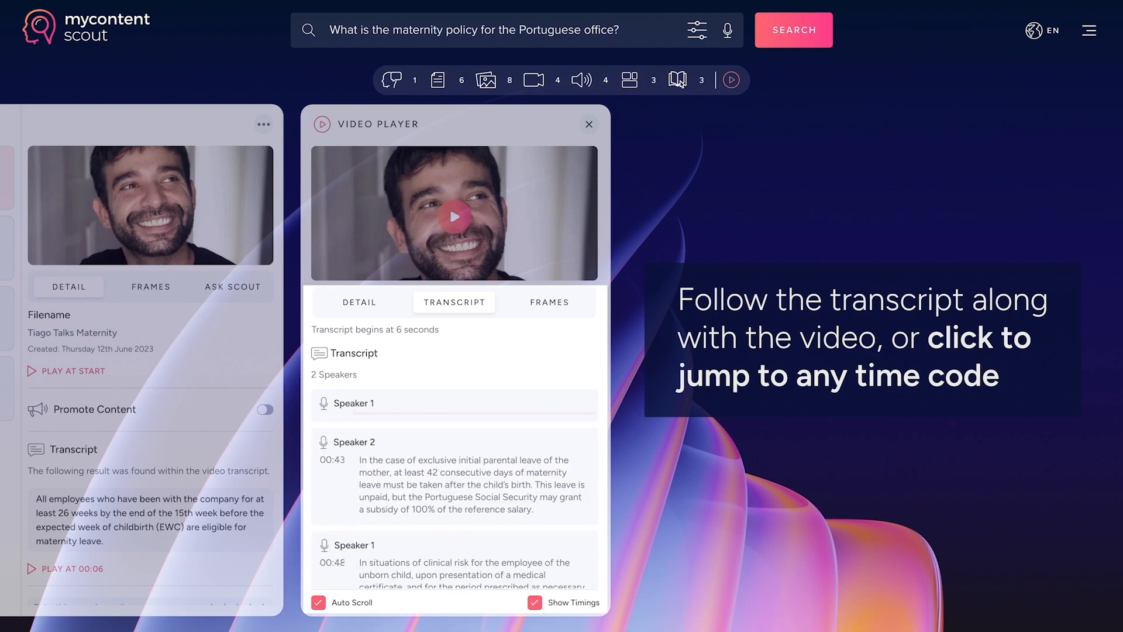
click(358, 302)
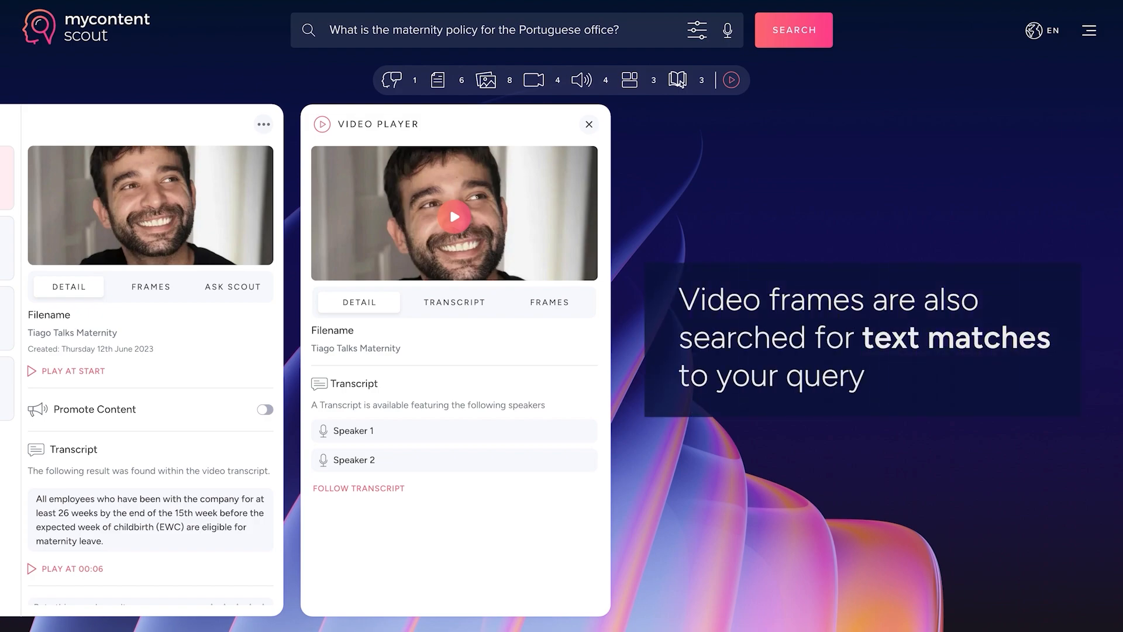
View the first extracted frame, the Maternity Policy Europe title card, with its description.
click(549, 302)
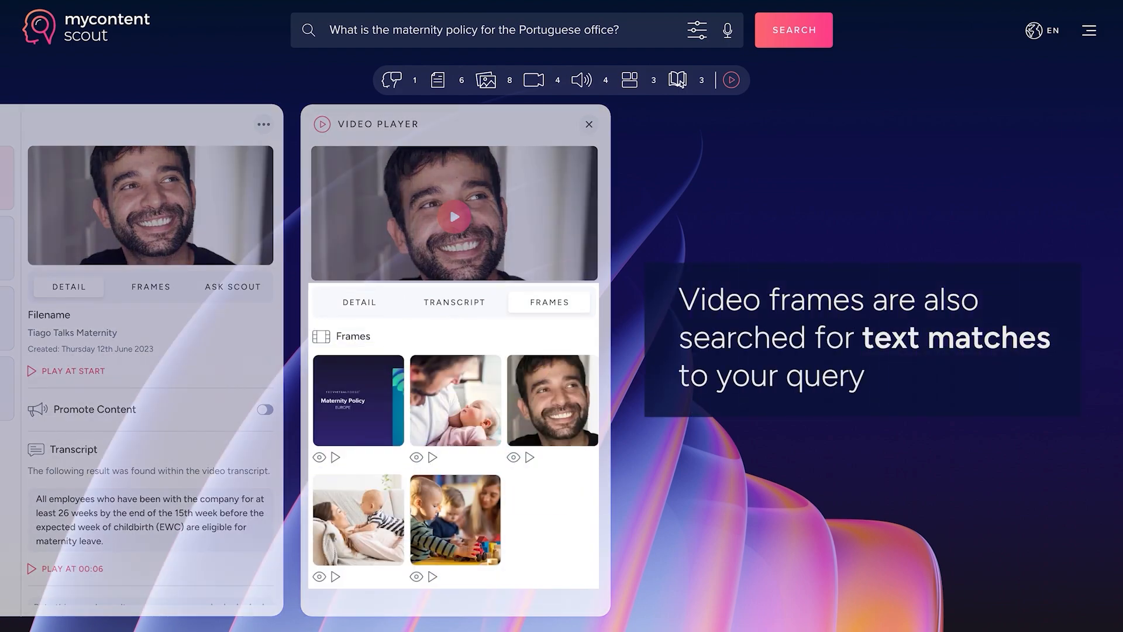
click(358, 399)
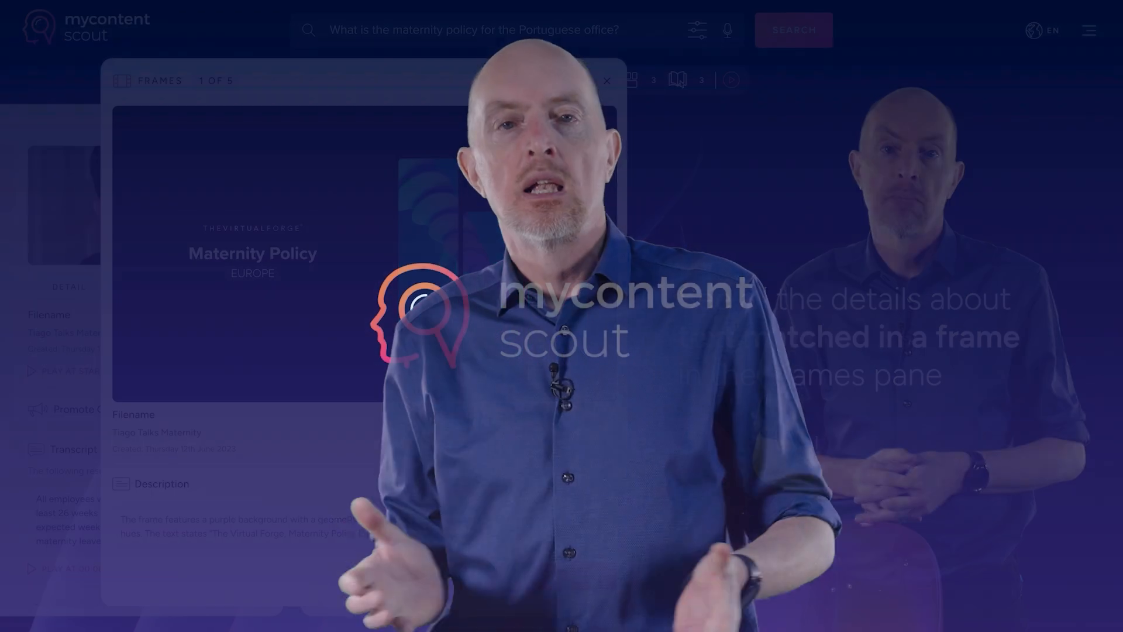
View the audio results, then the three e-learning results with Company Policies Explained's eligibility match.
click(534, 79)
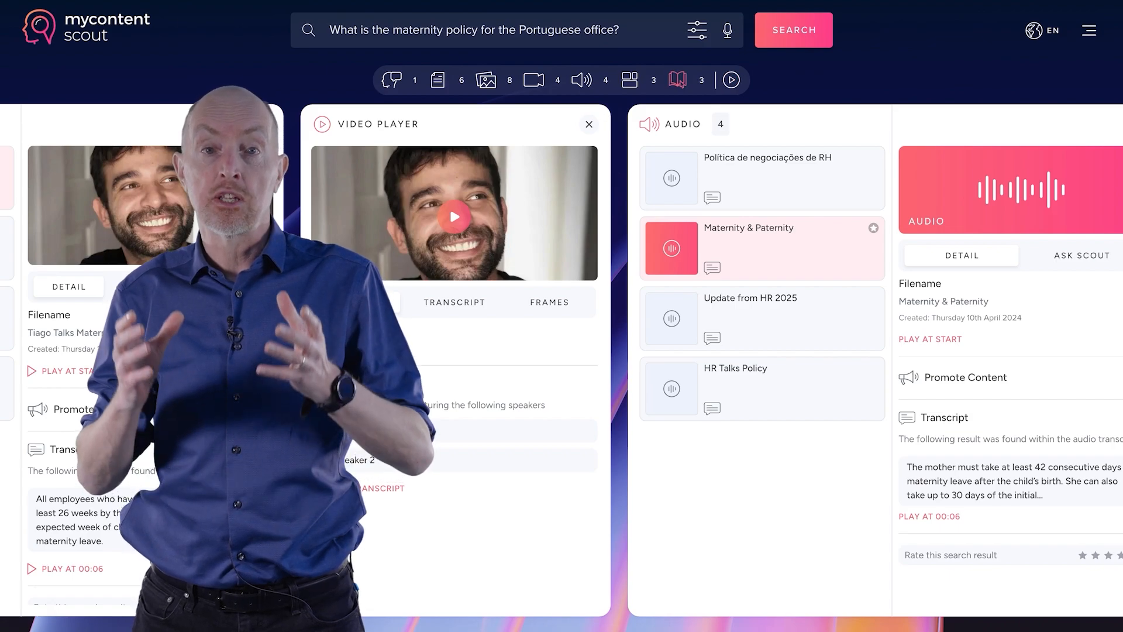
click(676, 79)
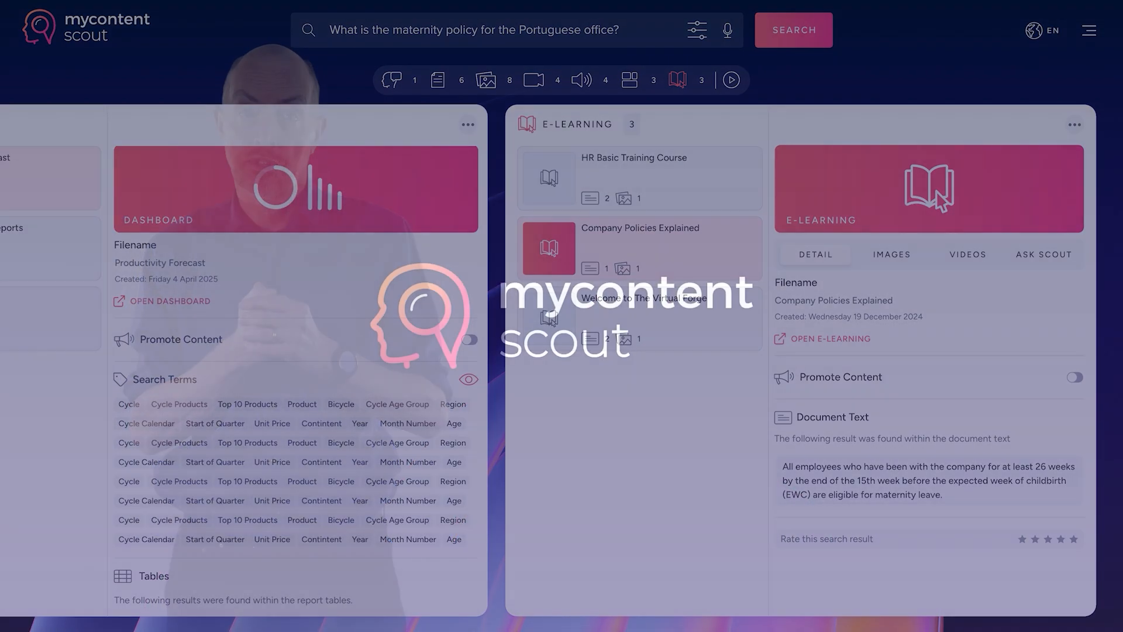
Return to the six documents with Políticas de RH da Empresa para Portugal's 120-or-150-day leave text.
click(487, 80)
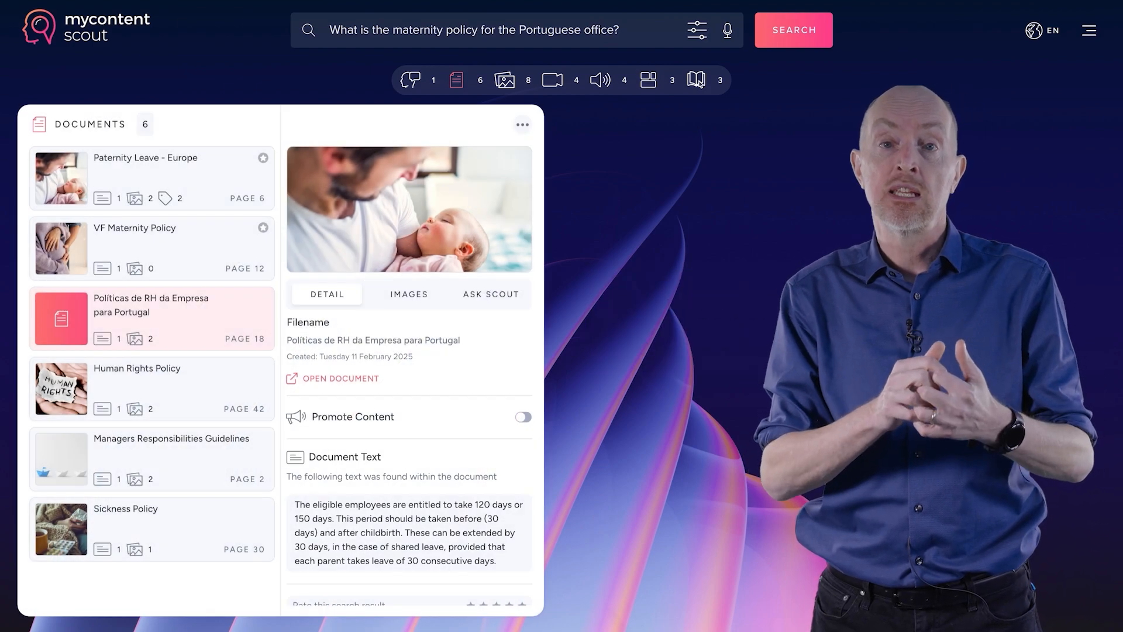
View Paternity Leave - Europe's details, then the eight image results with Maternity Policy Europe's photo open.
click(151, 178)
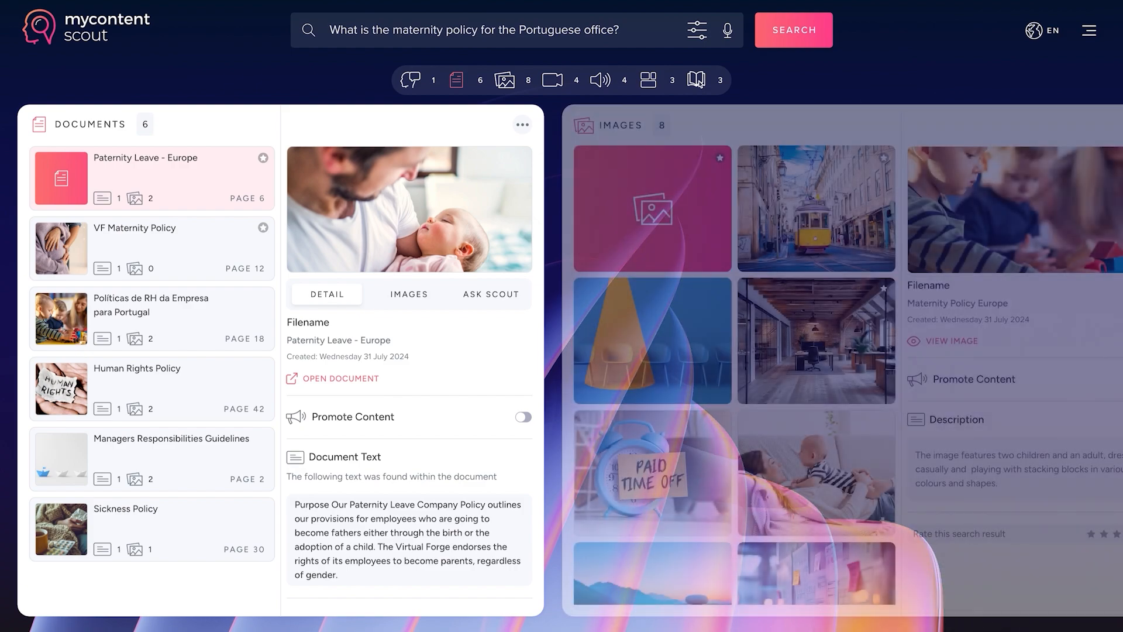
click(487, 80)
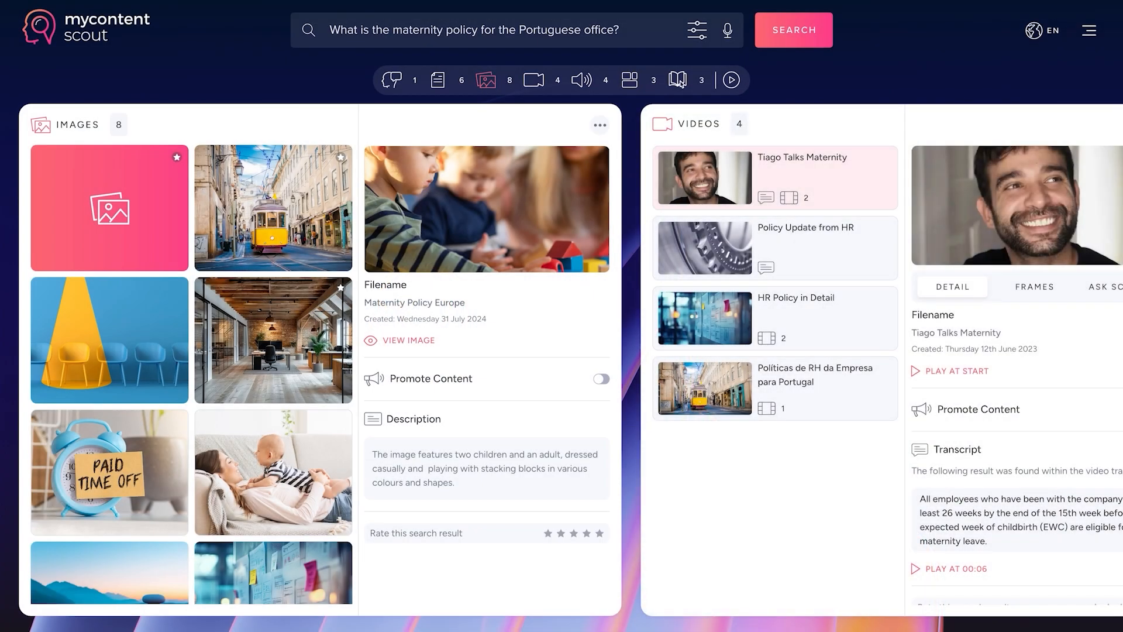
Show the For You feed of seven promoted items, led by New Maternity Policy for Europe.
click(366, 80)
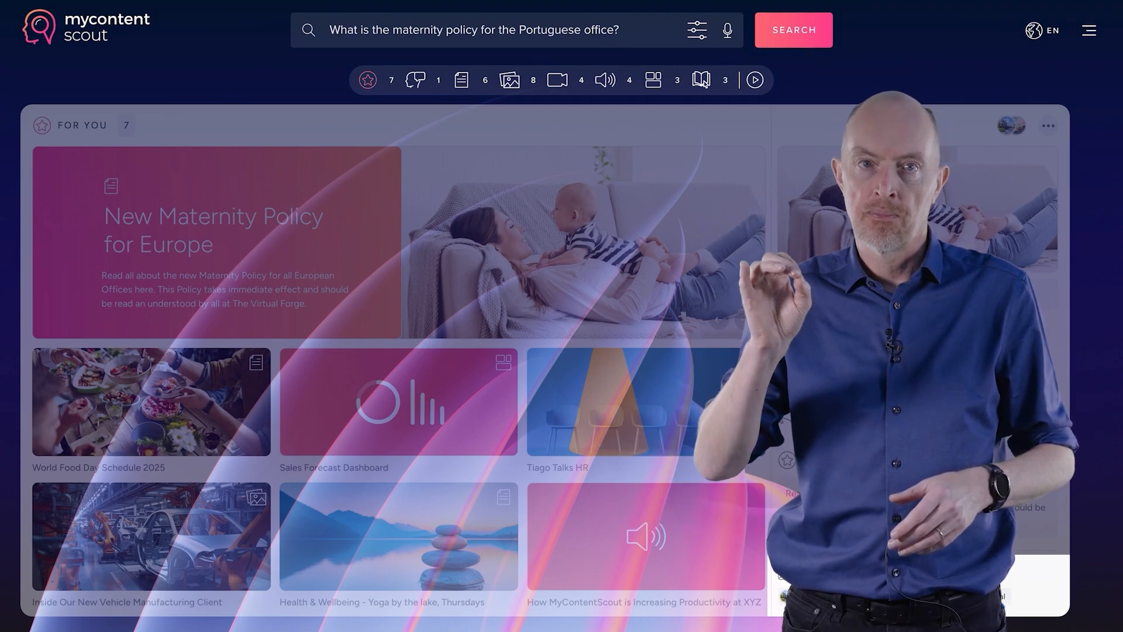
View New Maternity Policy for Europe's details and switch on Promote Content to reveal its options.
click(215, 241)
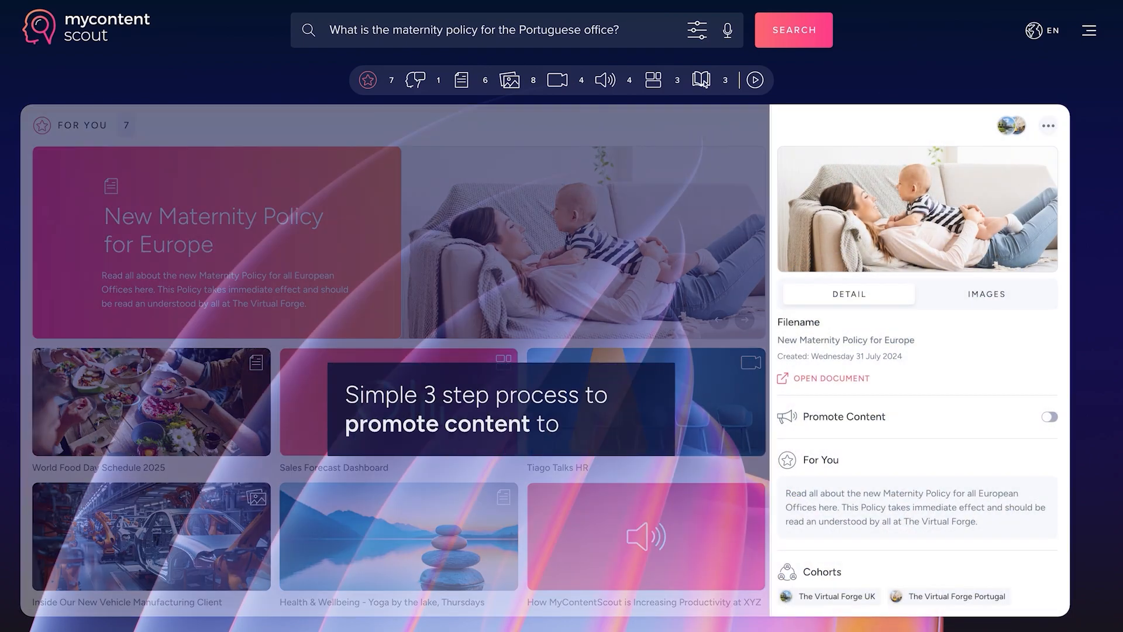
click(1049, 416)
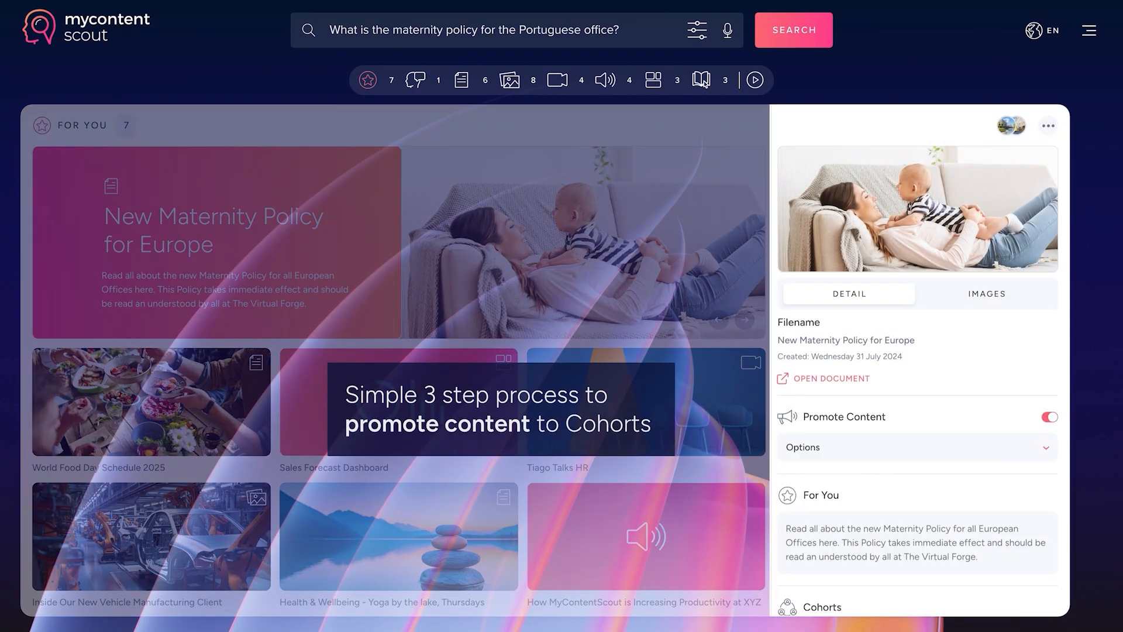